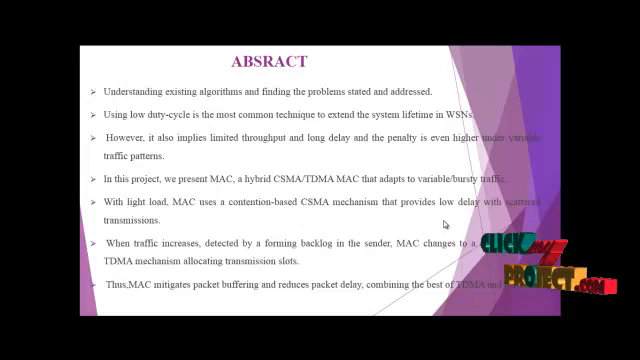
mouse_move(317, 251)
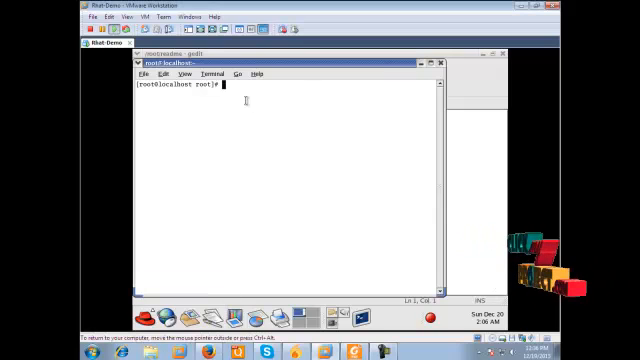
Step: Change into the code directory in the terminal
text(<)
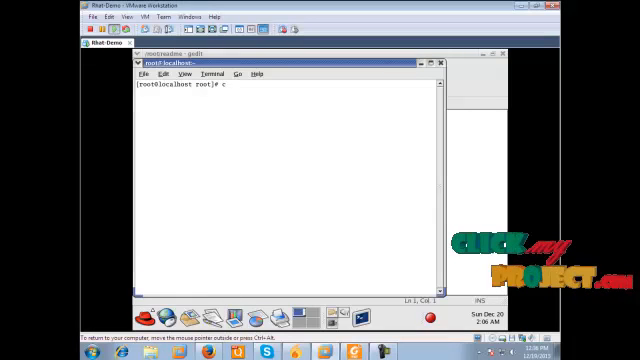
text(cd cod)
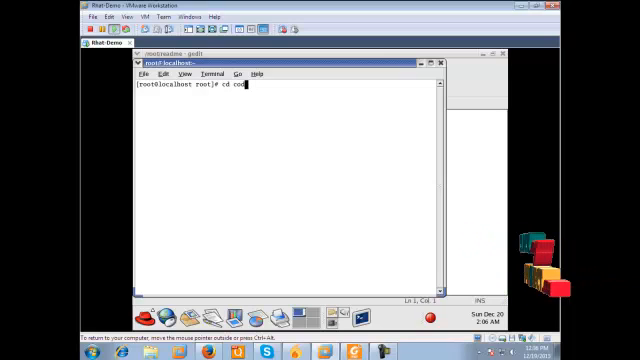
key(Return)
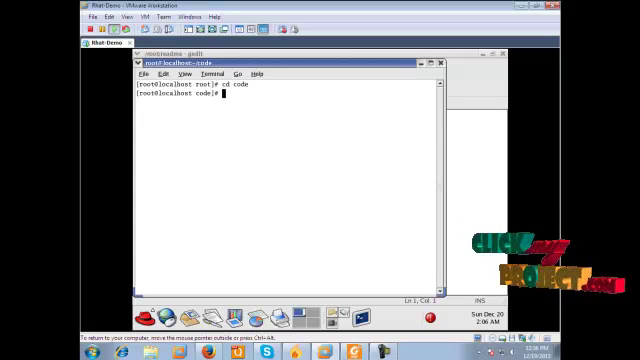
Step: Run main.tcl with ns and launch the NAM animator
text(ns)
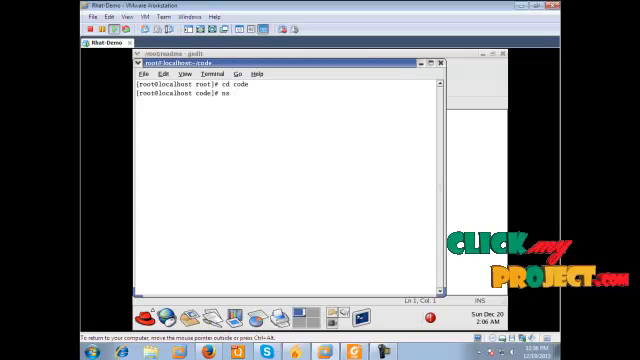
text(main.tcl)
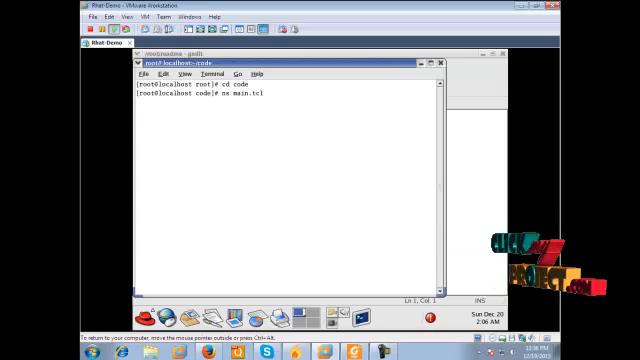
key(Return)
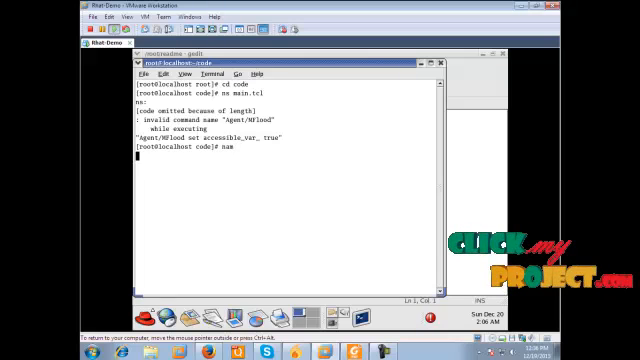
key(Return)
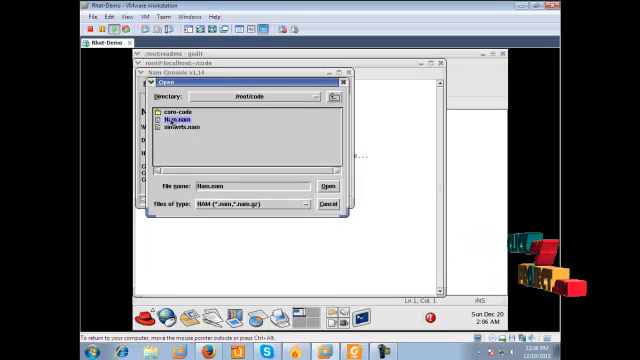
Step: Open the Nam.nam trace file from /root/code in NAM
click(326, 185)
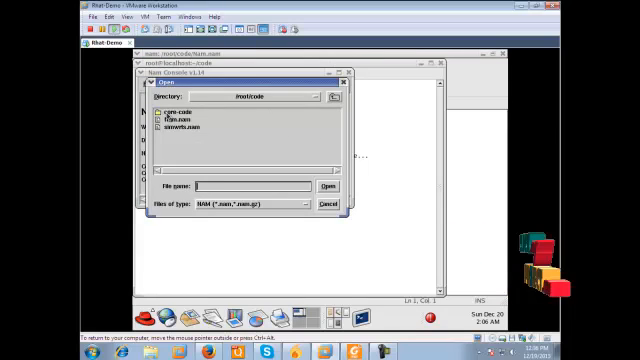
click(324, 187)
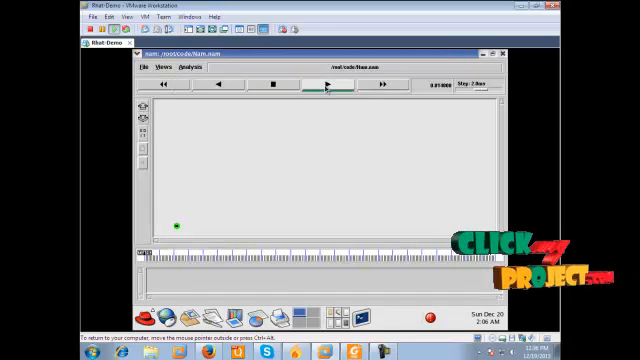
Step: Play the Nam.nam animation to show the sensor nodes
click(327, 88)
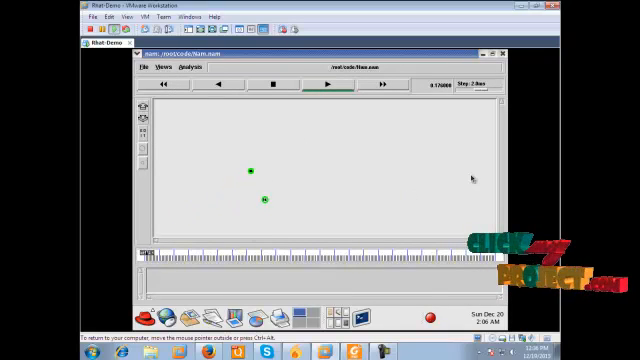
click(324, 89)
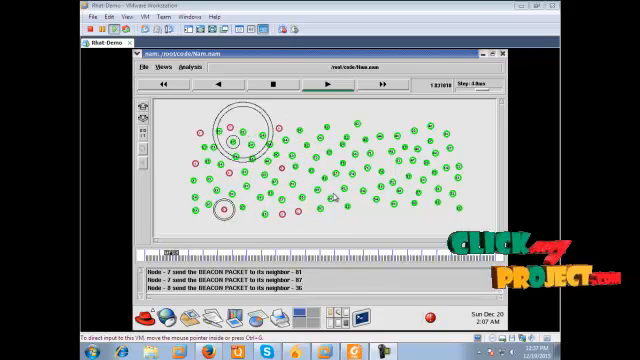
Step: Watch the nodes' beacon exchanges, then stop the NAM animation
click(328, 89)
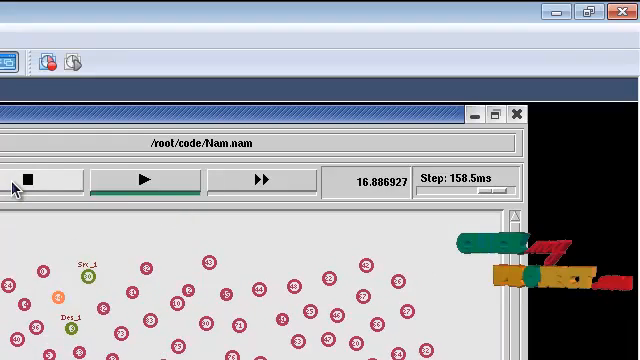
click(143, 181)
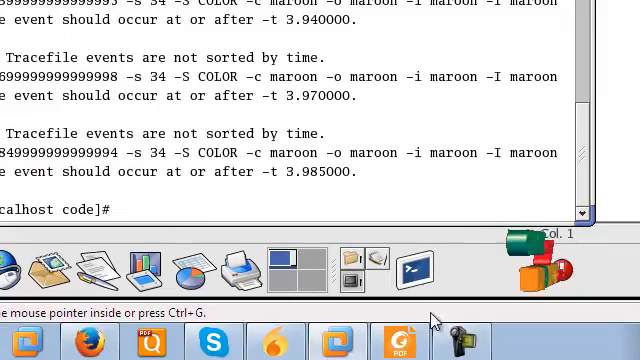
mouse_move(415, 267)
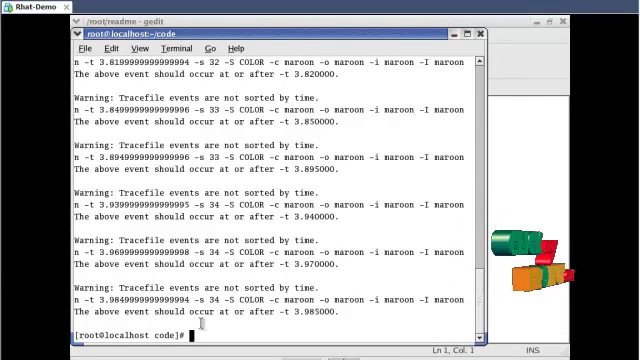
Step: Run gnuplot comp.plot to display the existing versus proposed latency graph
text(gnuplo)
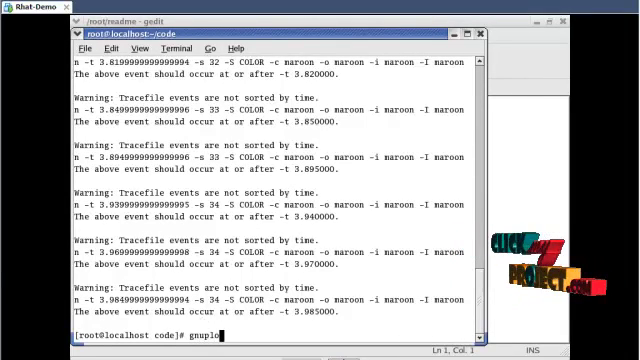
text(comp)
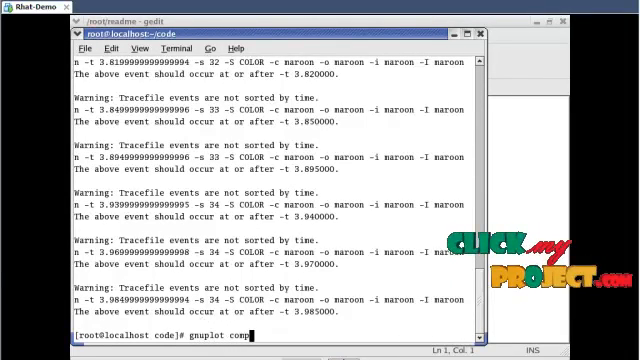
text(.plot)
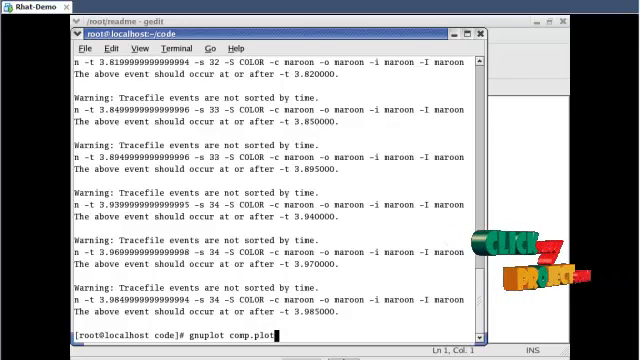
key(Return)
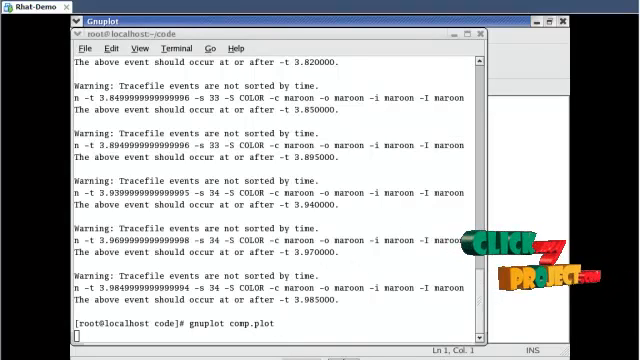
key(Return)
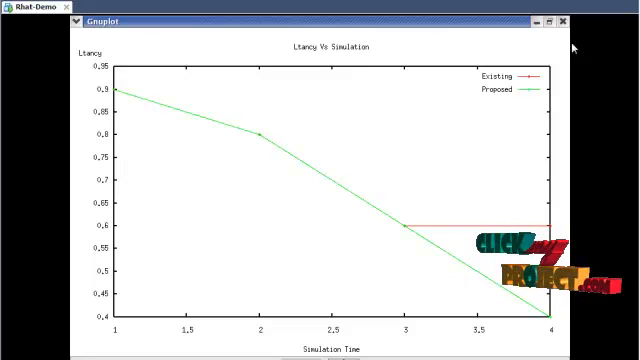
Step: Close the latency versus simulation time graph window
click(567, 22)
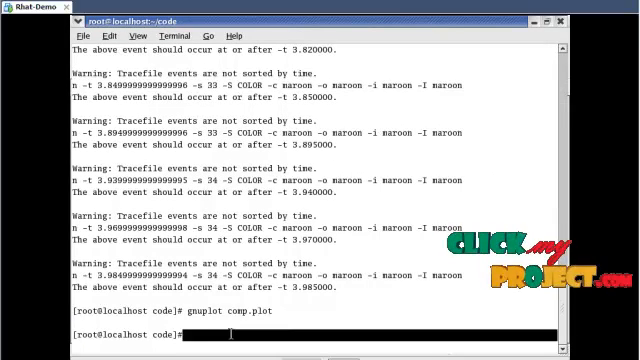
Step: Try running index.tcl with gnuplot, which fails
text(GNUP)
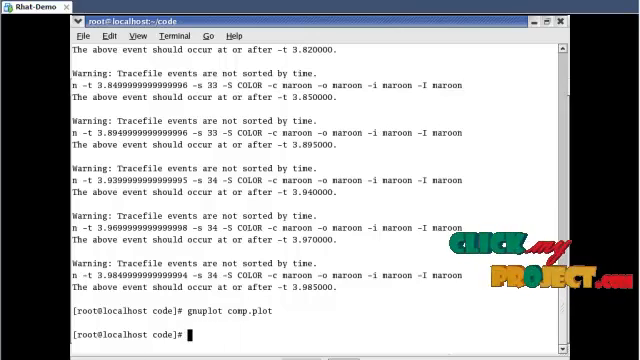
text(gnuplot inde)
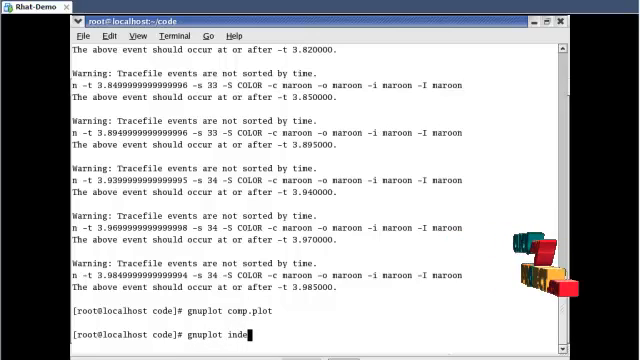
text(x.tcl)
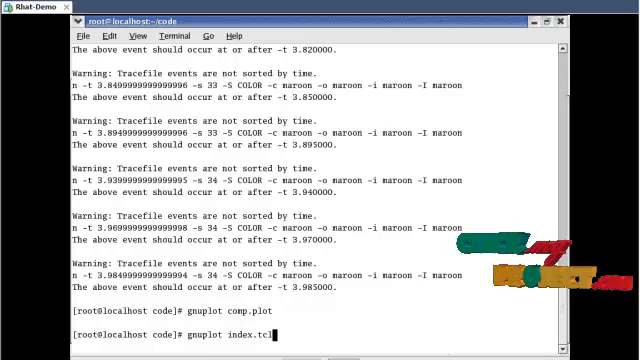
key(Return)
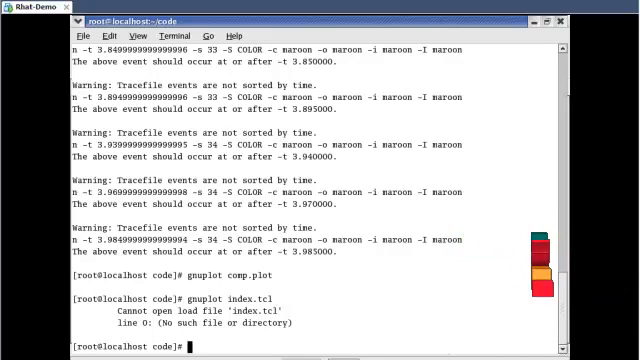
Step: Run index.plot and detectionratio.plot to show the detection ratio graph
text(gnuplot index.tcl)
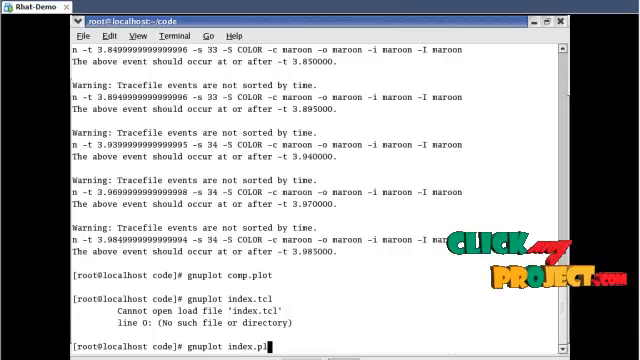
key(Return)
text(gnuplot detectionratio.plot)
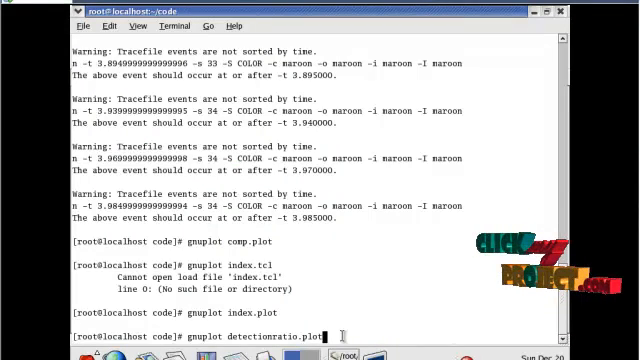
key(Return)
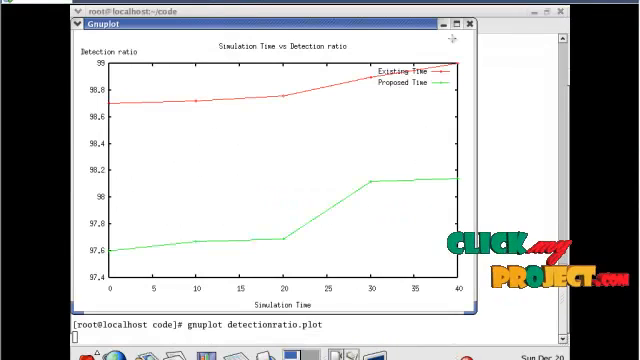